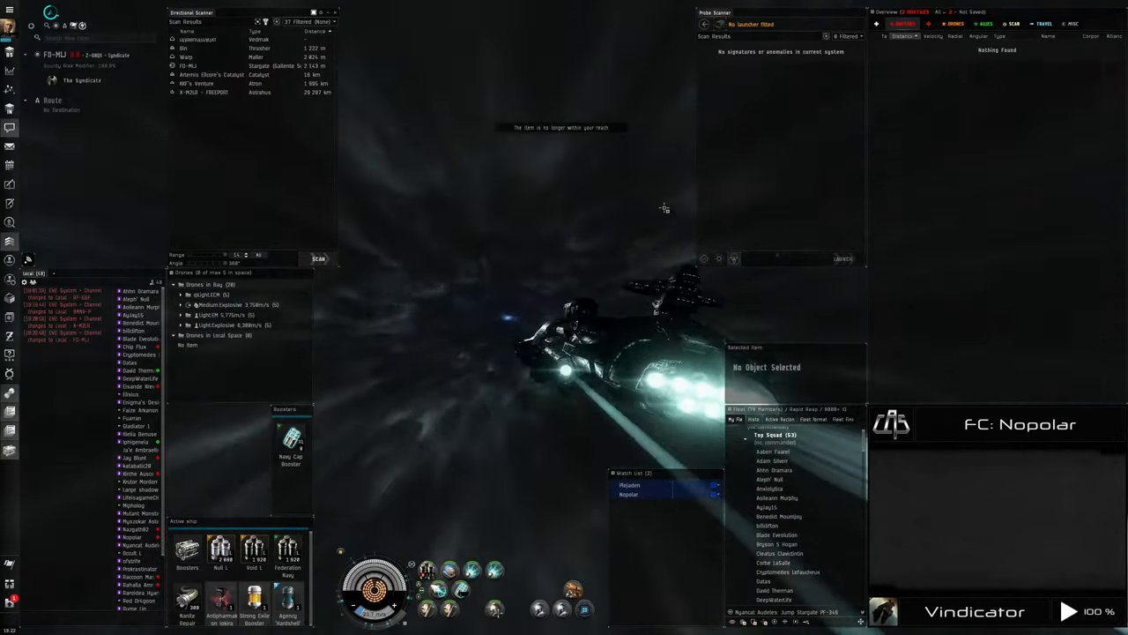
{"action": "left_click", "coordinate": [317, 258]}
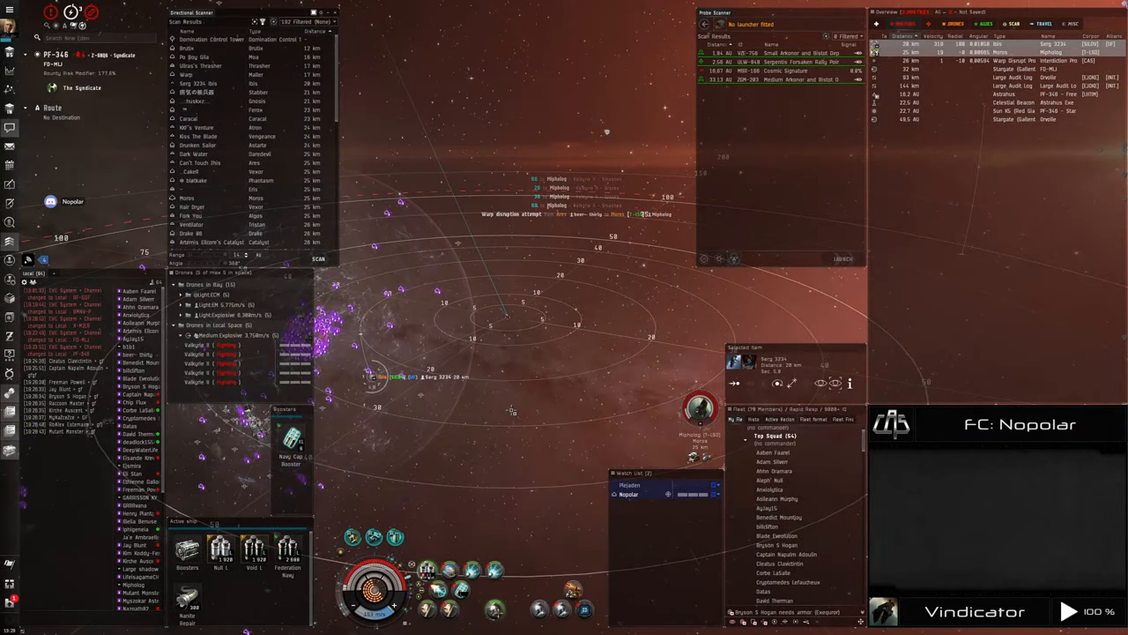
{"action": "left_click", "coordinate": [317, 257]}
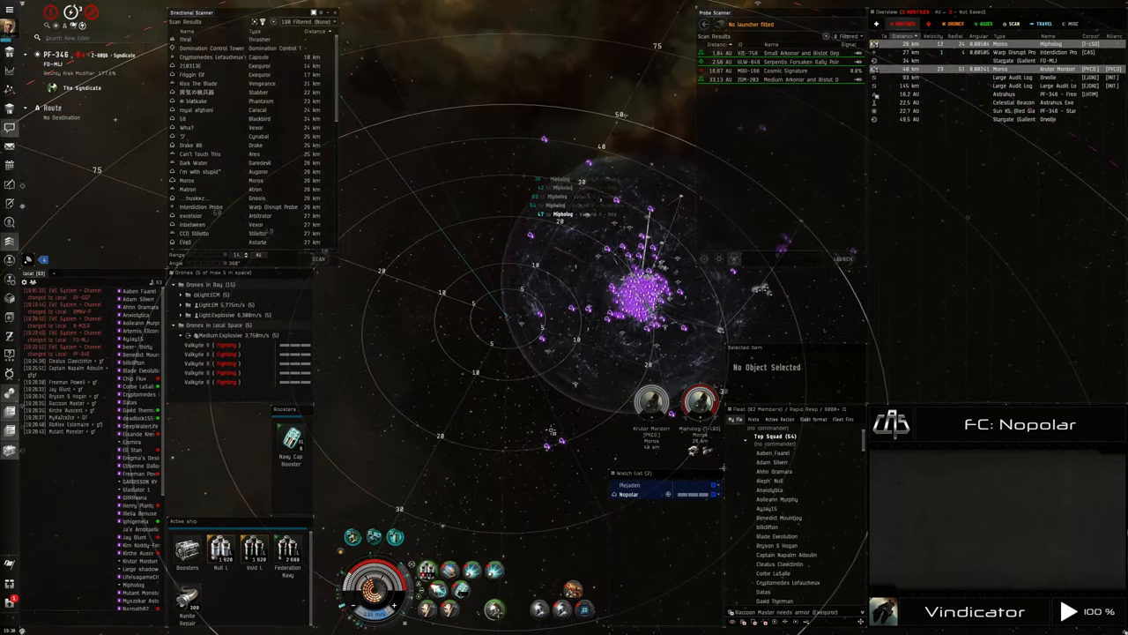
{"action": "left_click", "coordinate": [317, 257]}
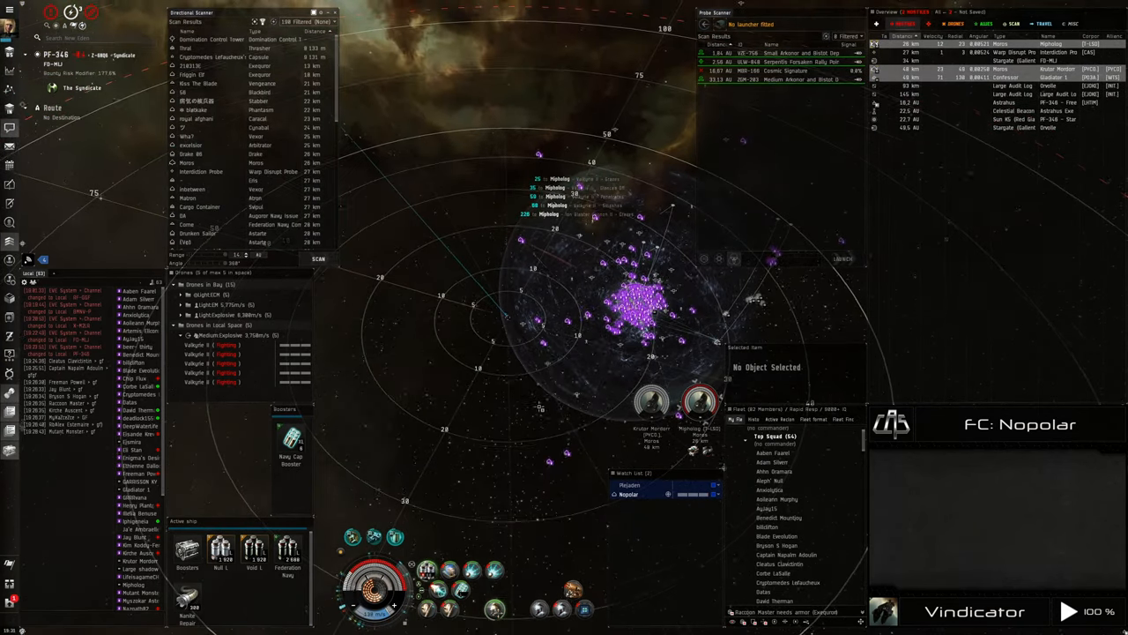